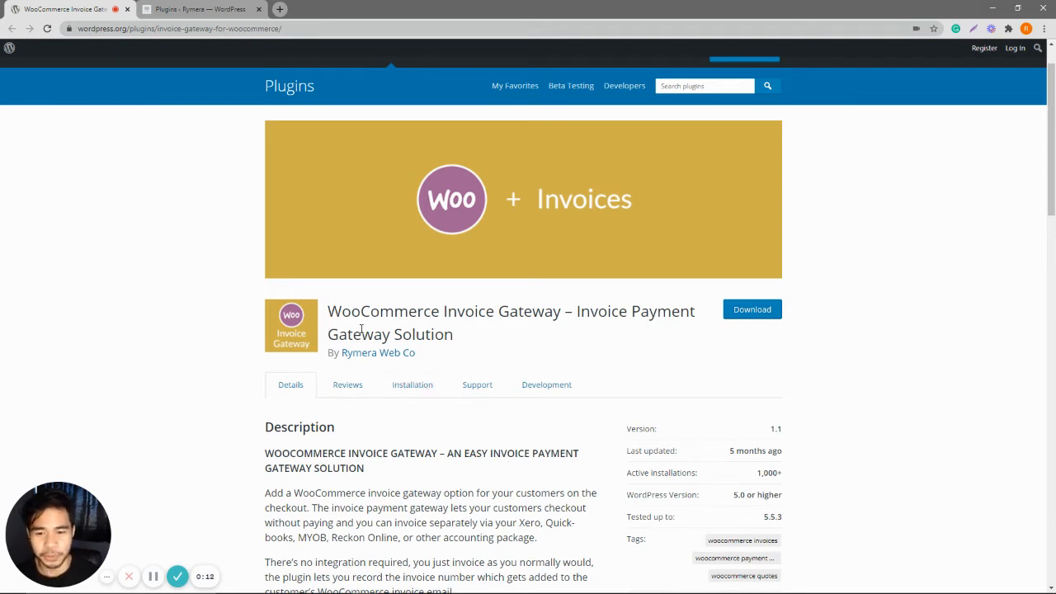
mouse_move(202, 105)
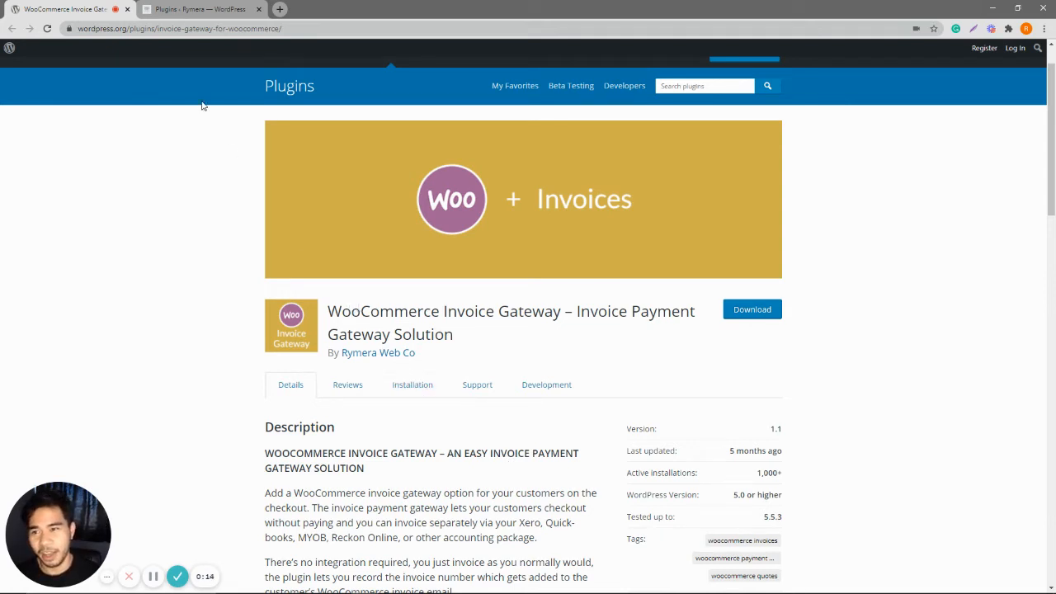
- Switch to the browser tab showing the store's admin Plugins page
click(198, 9)
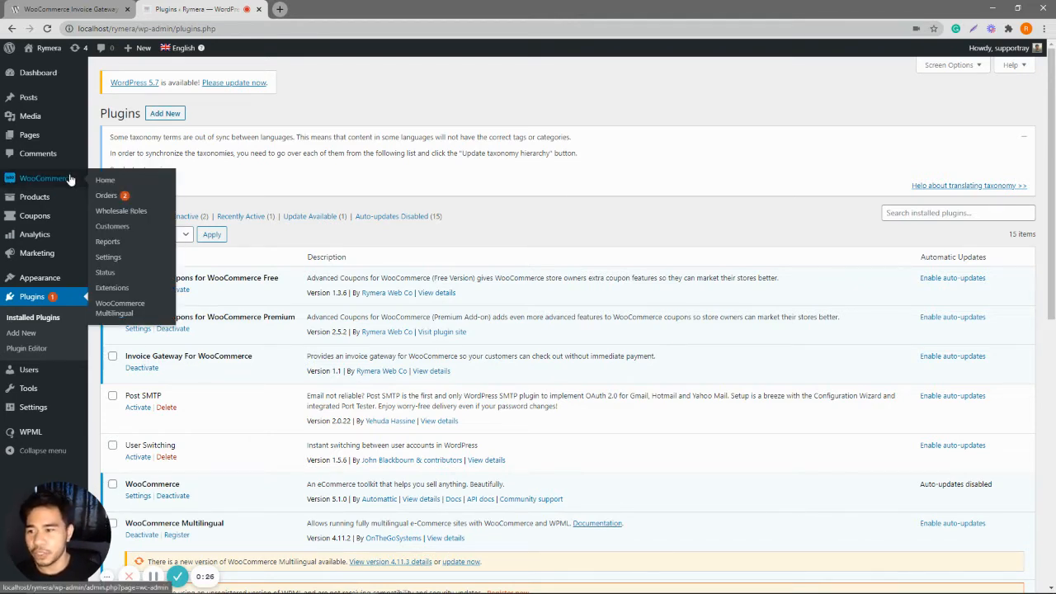
- Go to WooCommerce Settings and the Payments tab listing payment methods
click(108, 257)
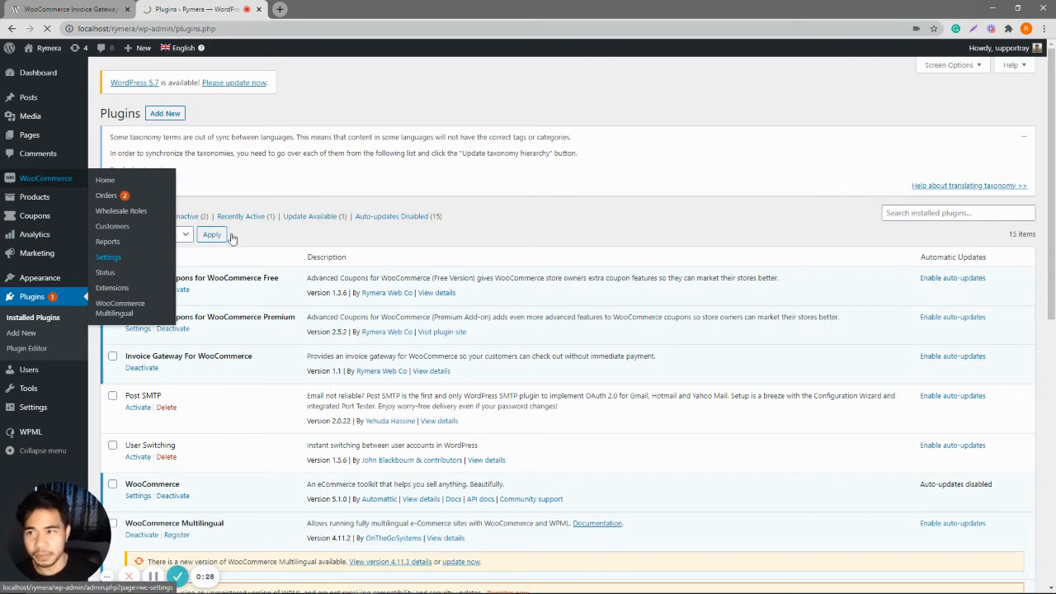
click(108, 257)
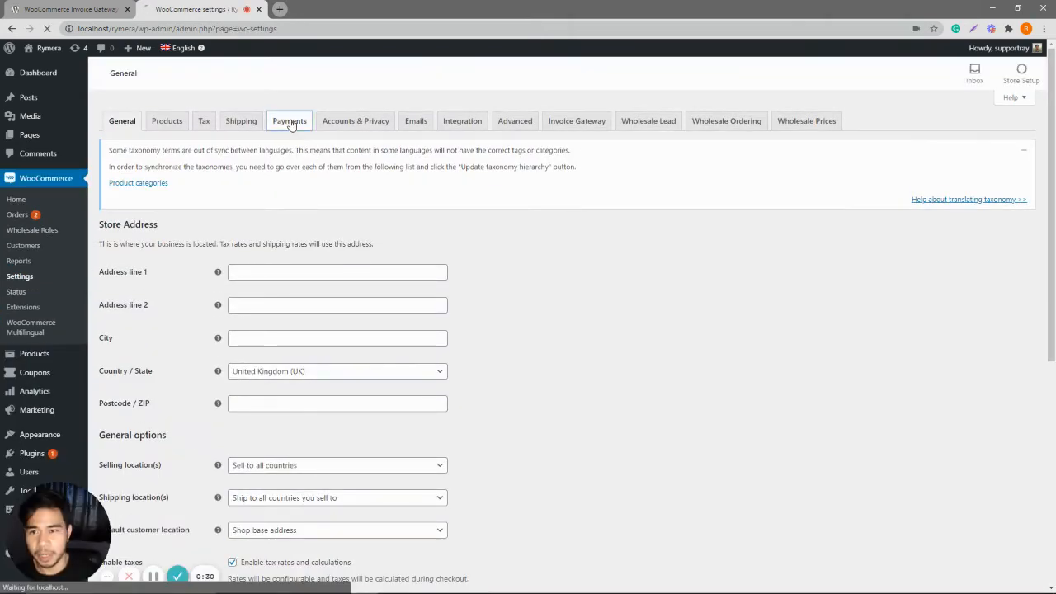
click(289, 120)
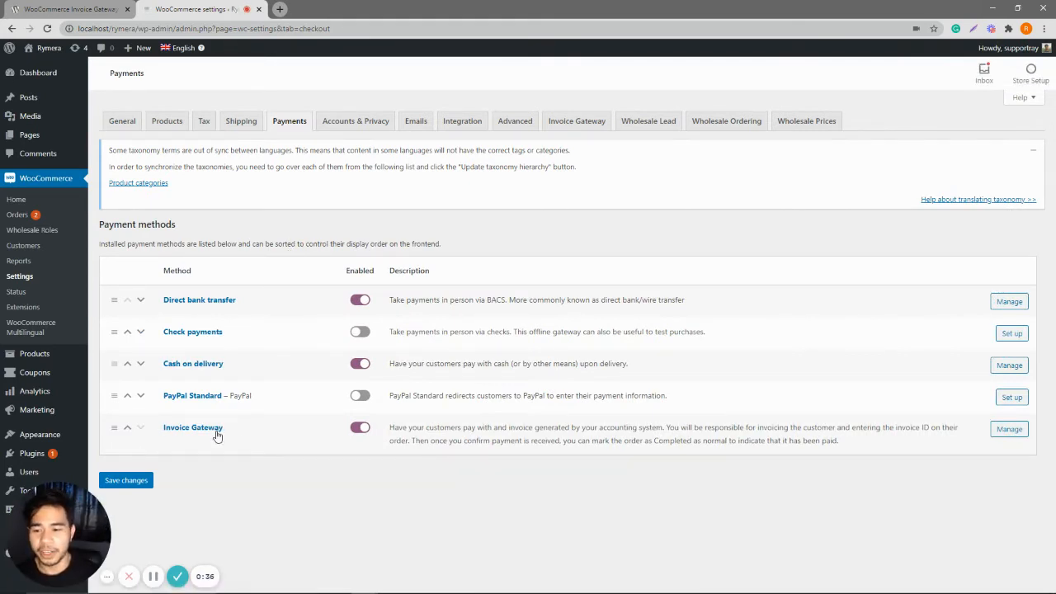
- Switch the Invoice Gateway payment method off and save the payment settings
click(1009, 428)
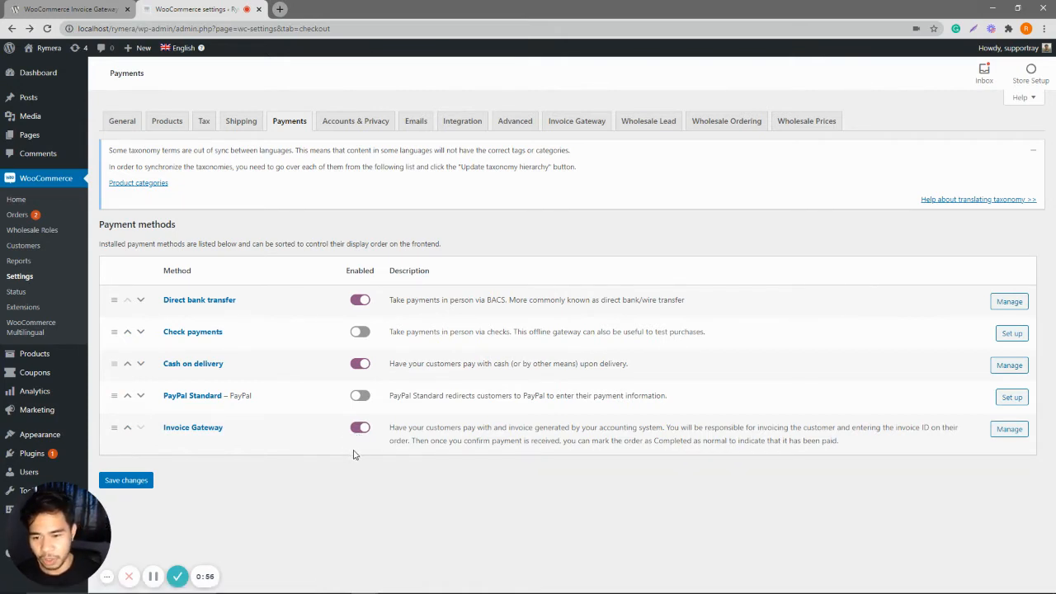
click(361, 427)
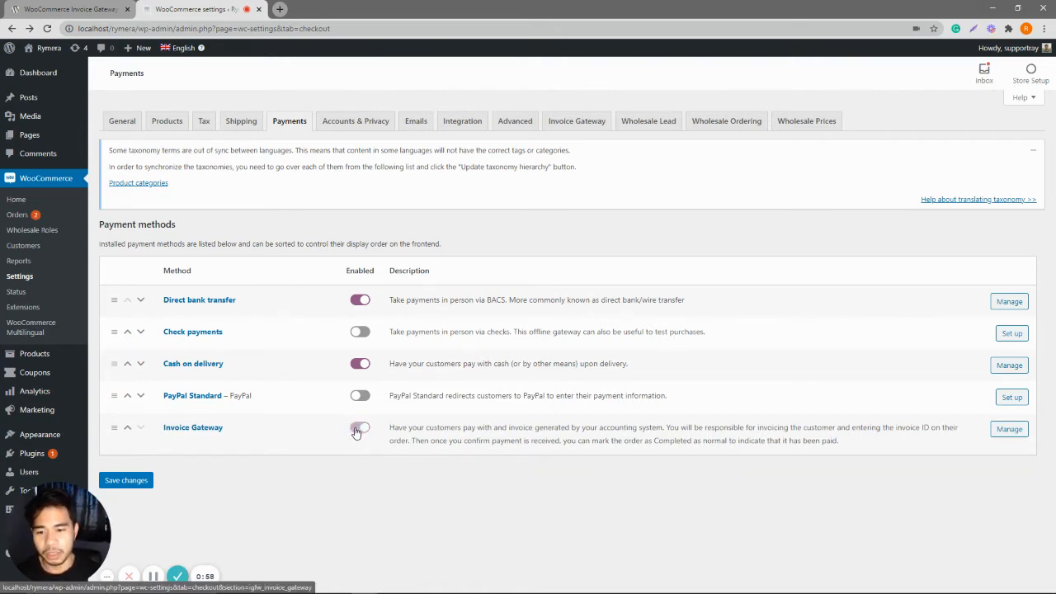
click(360, 428)
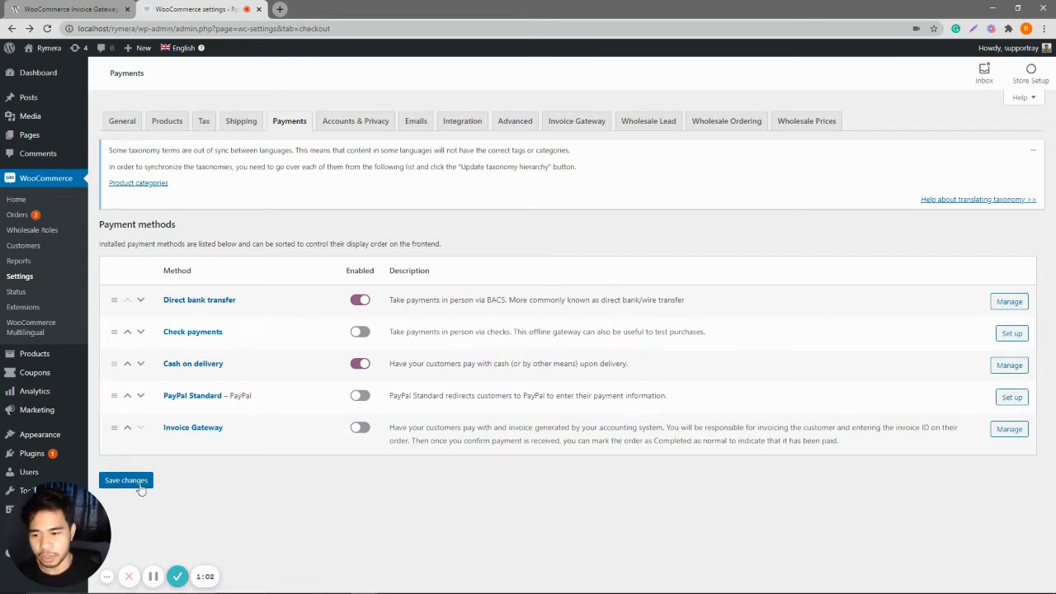
click(126, 480)
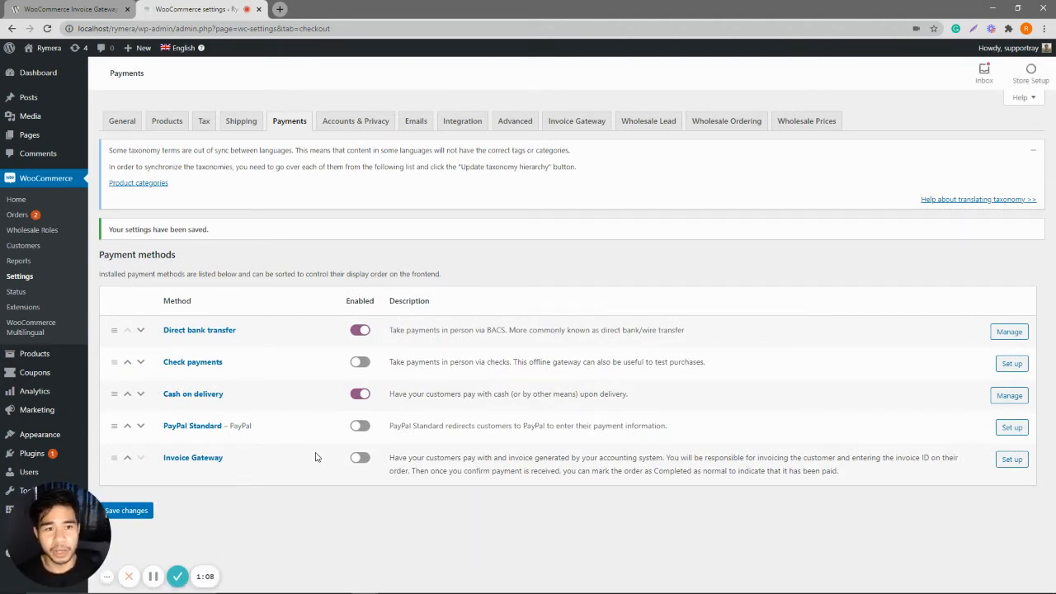
mouse_move(807, 121)
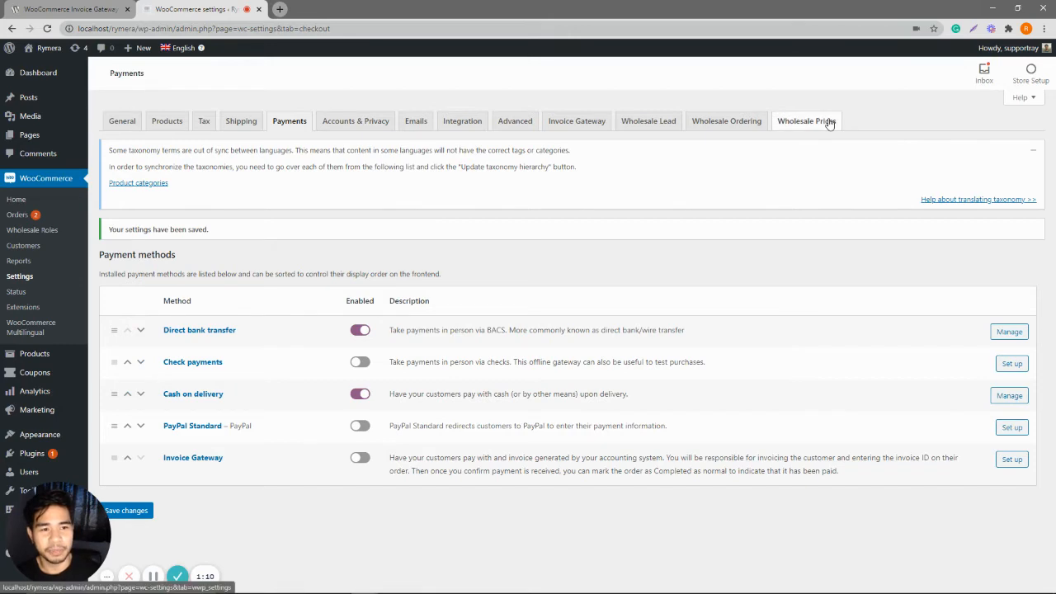
- Go to the Wholesale Prices Payment Gateway settings
click(807, 120)
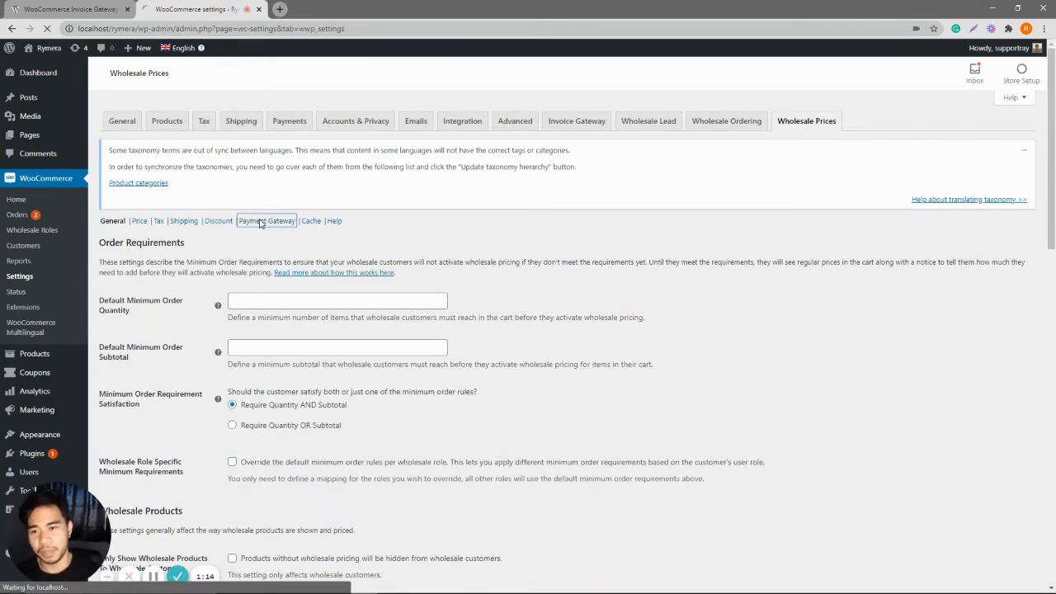
click(266, 221)
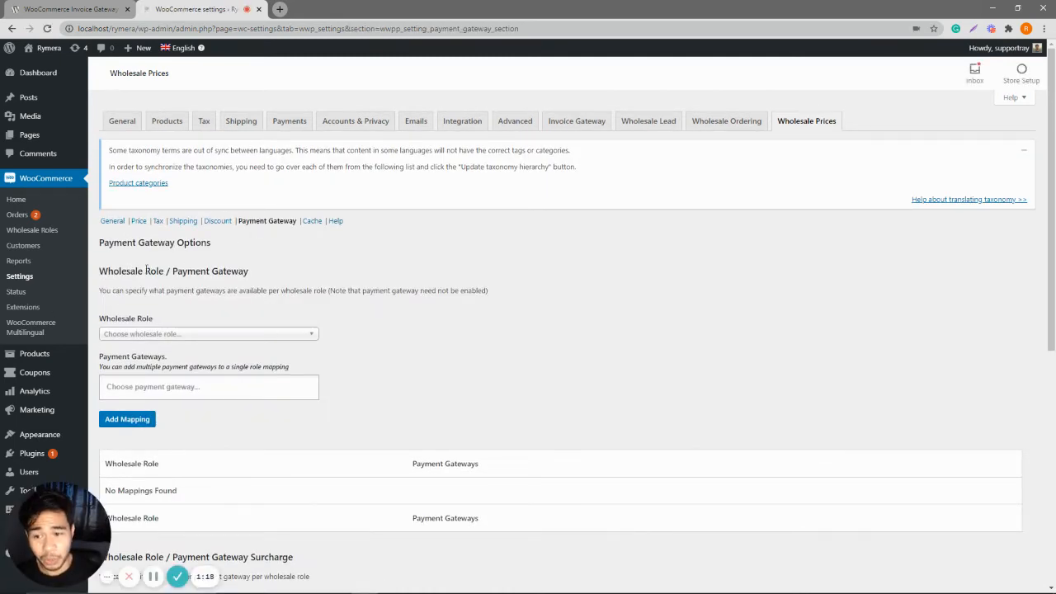
scroll(down, 3)
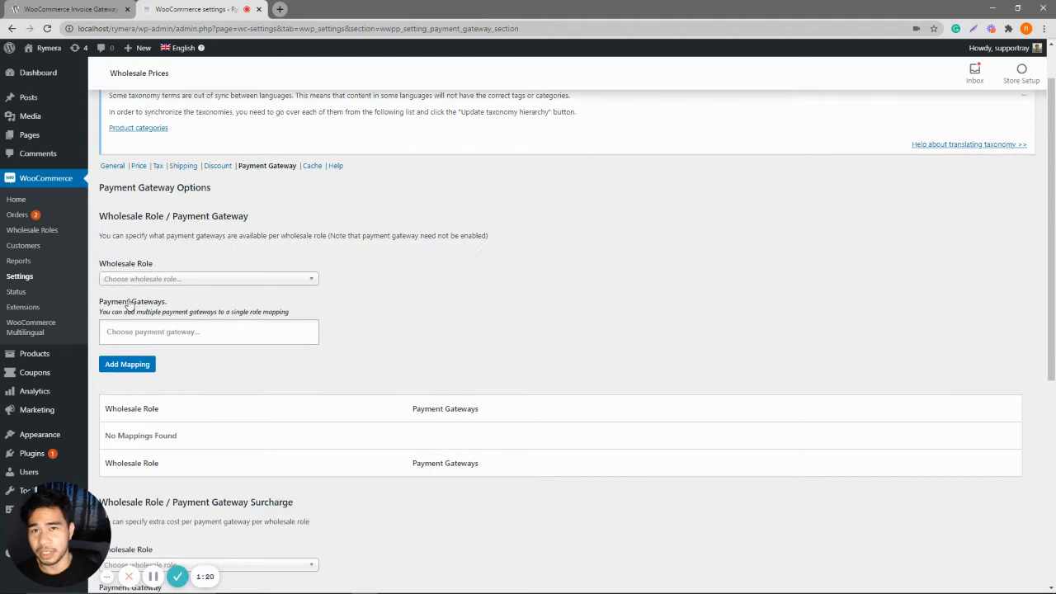
- Add a mapping from the Wholesale Customer role to Invoice Gateway
click(207, 278)
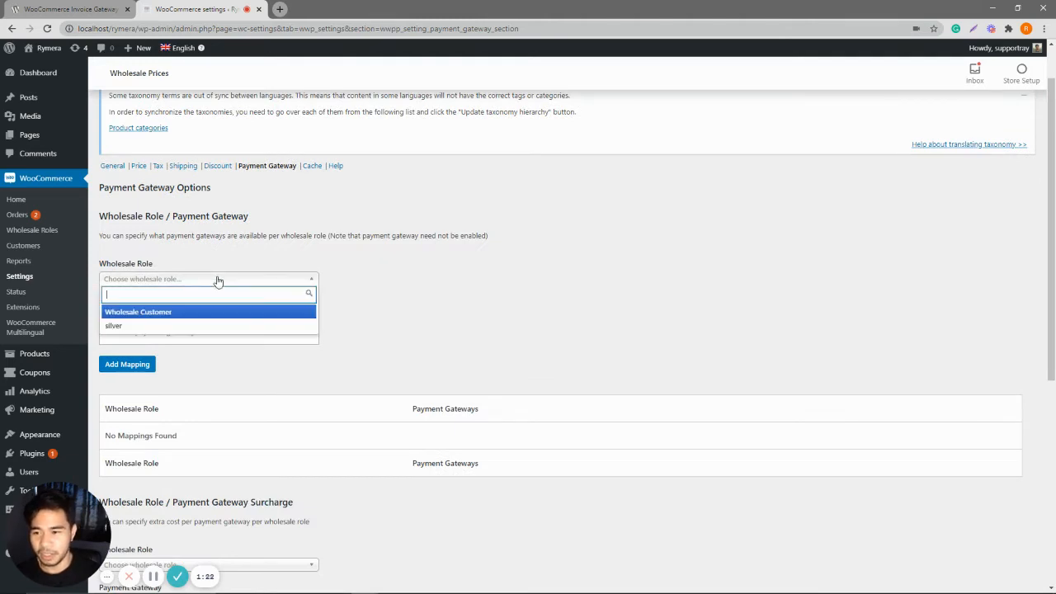
click(137, 311)
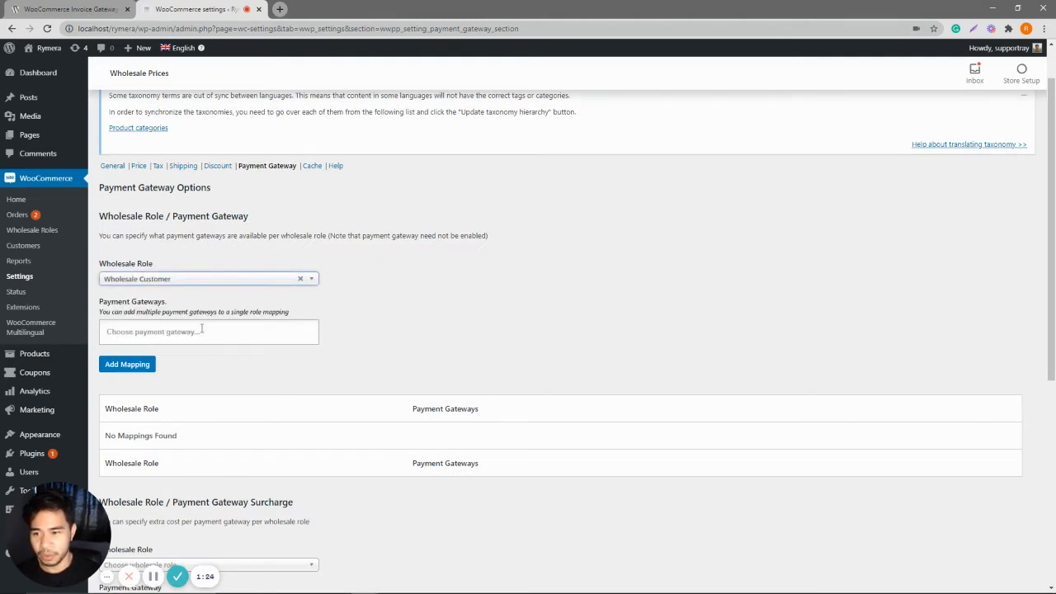
click(208, 331)
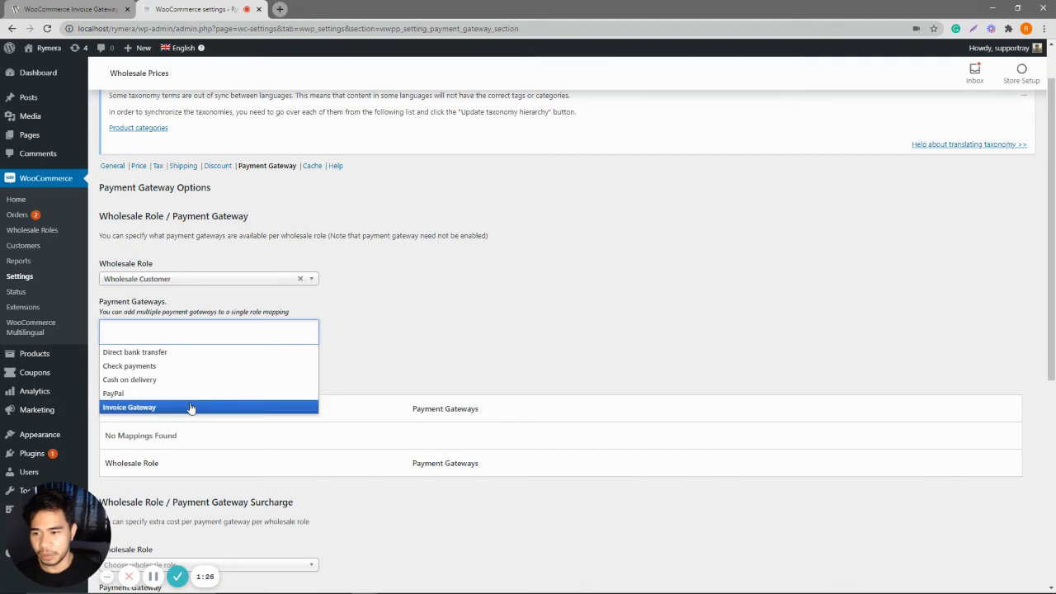
click(128, 407)
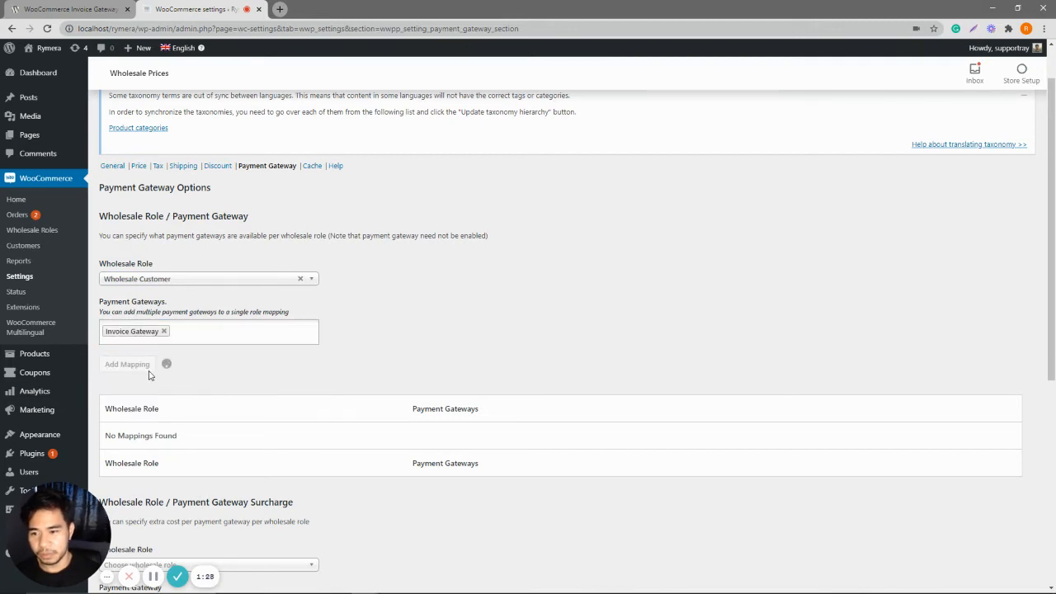
click(128, 364)
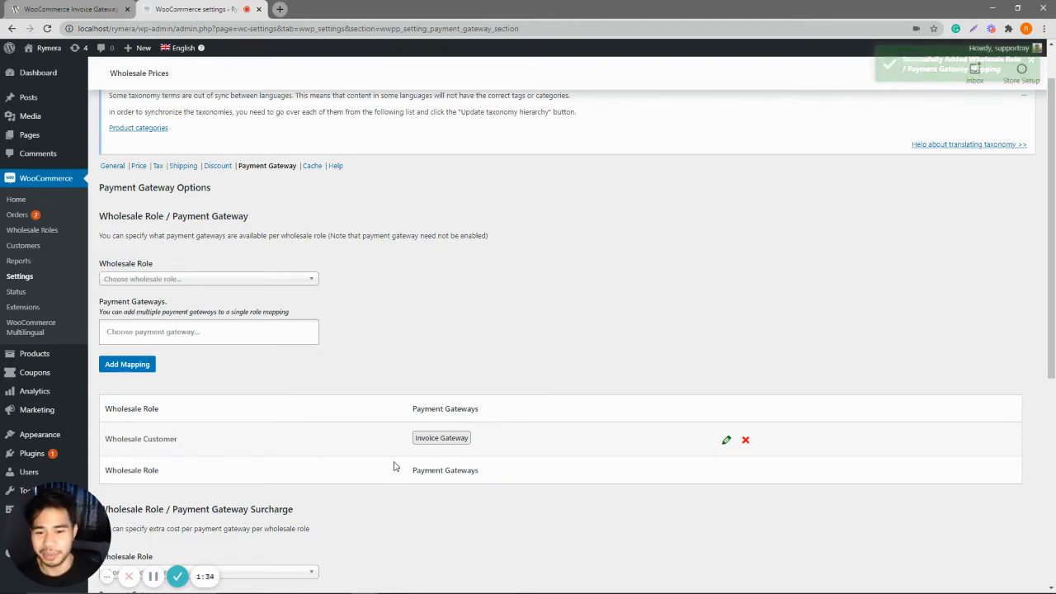
scroll(down, 3)
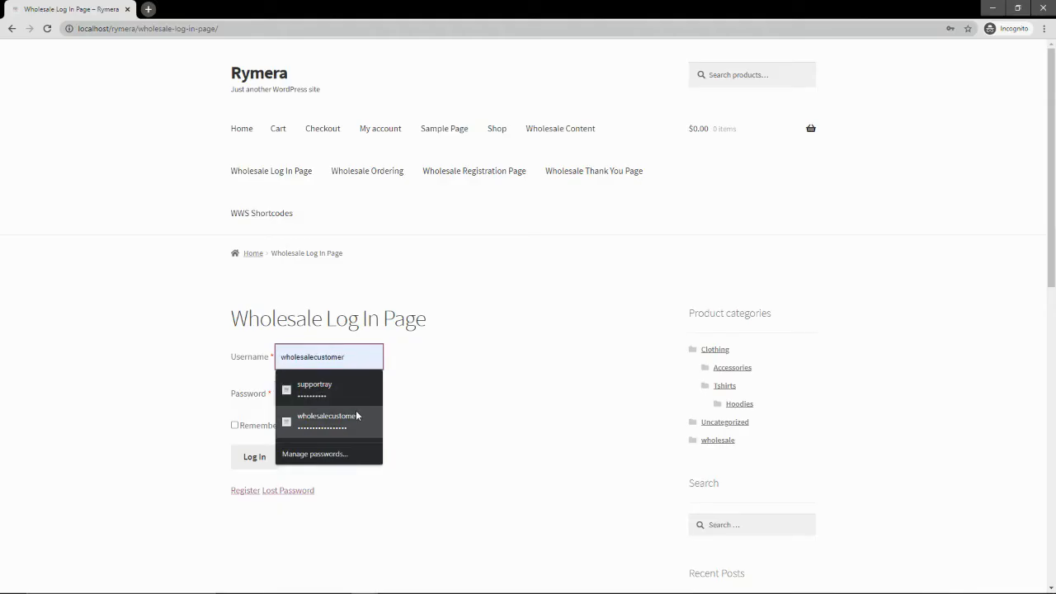
- Sign in as the wholesale customer and add the Beanie to the cart
click(254, 457)
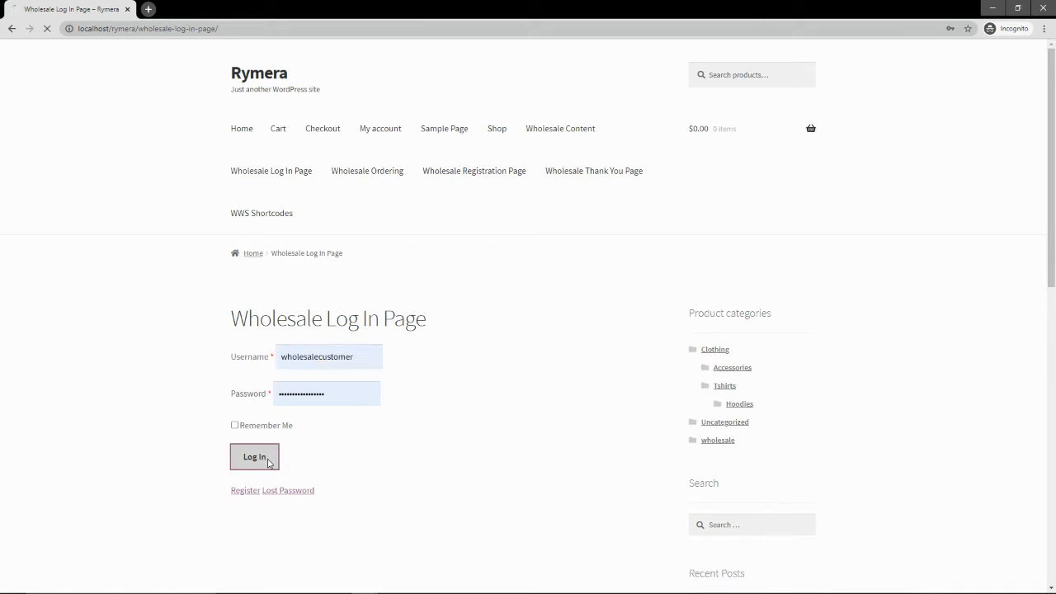
click(255, 456)
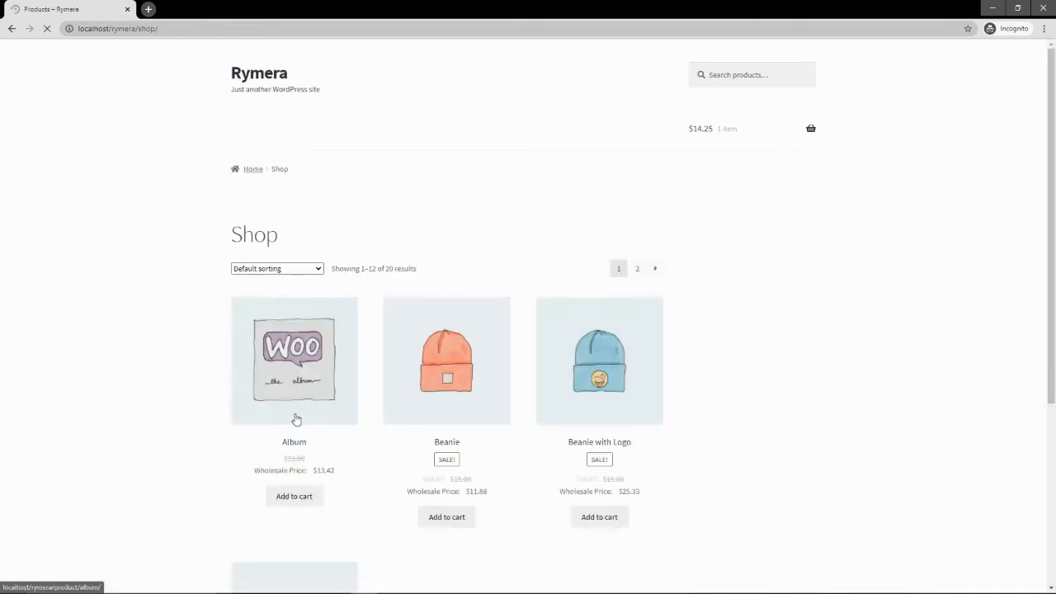
click(446, 516)
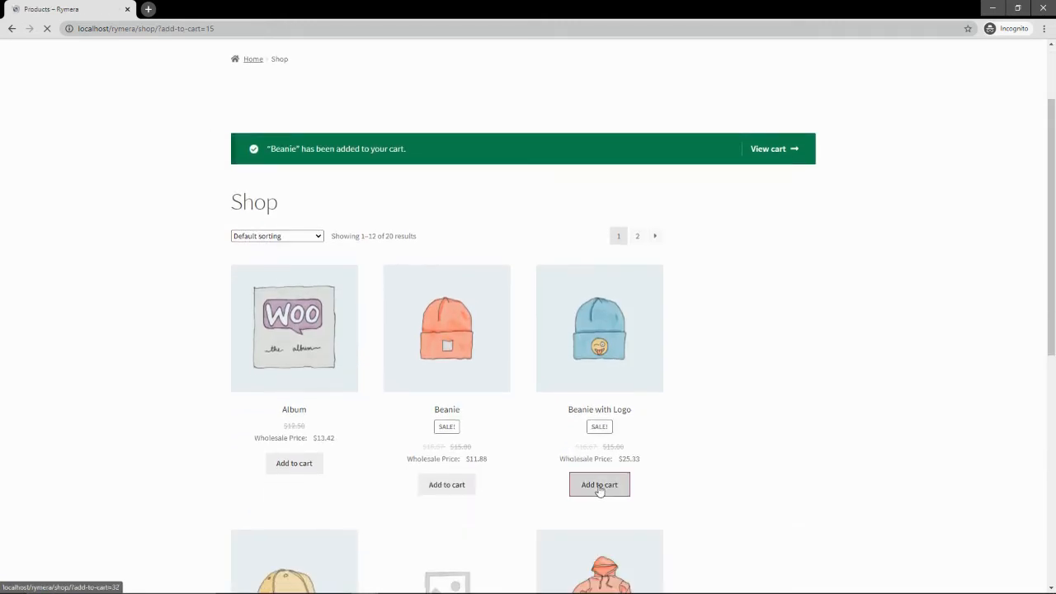
- Add the Beanie with Logo and view the $58.90 cart totals
click(599, 484)
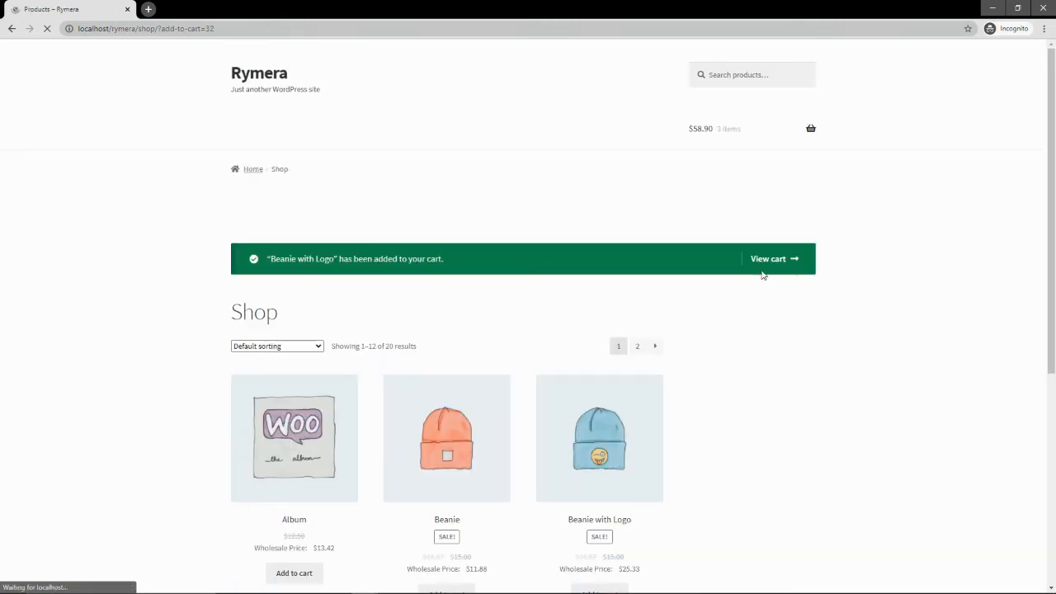
click(768, 258)
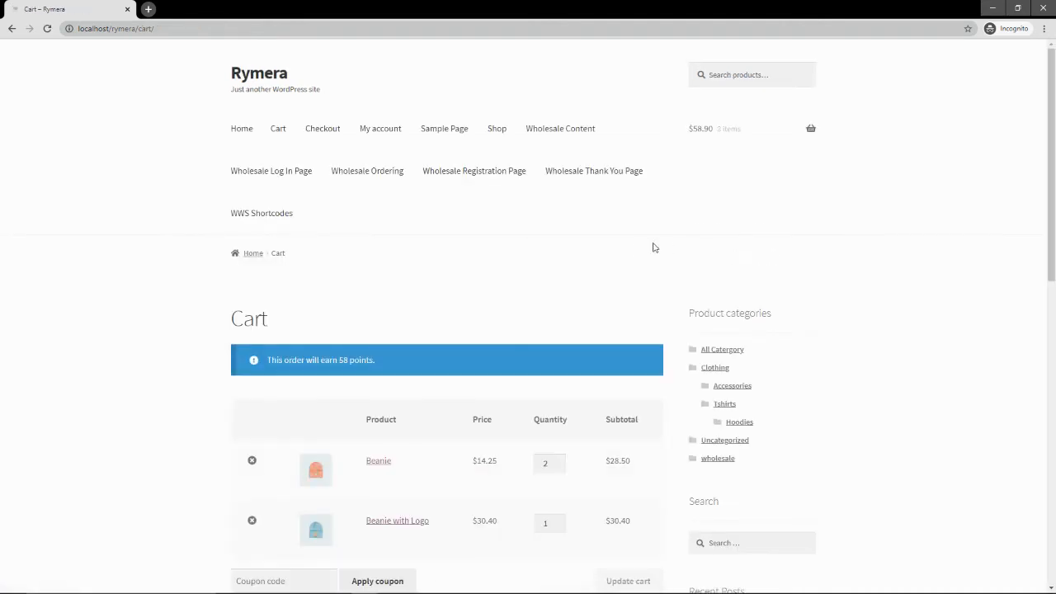
scroll(down, 3)
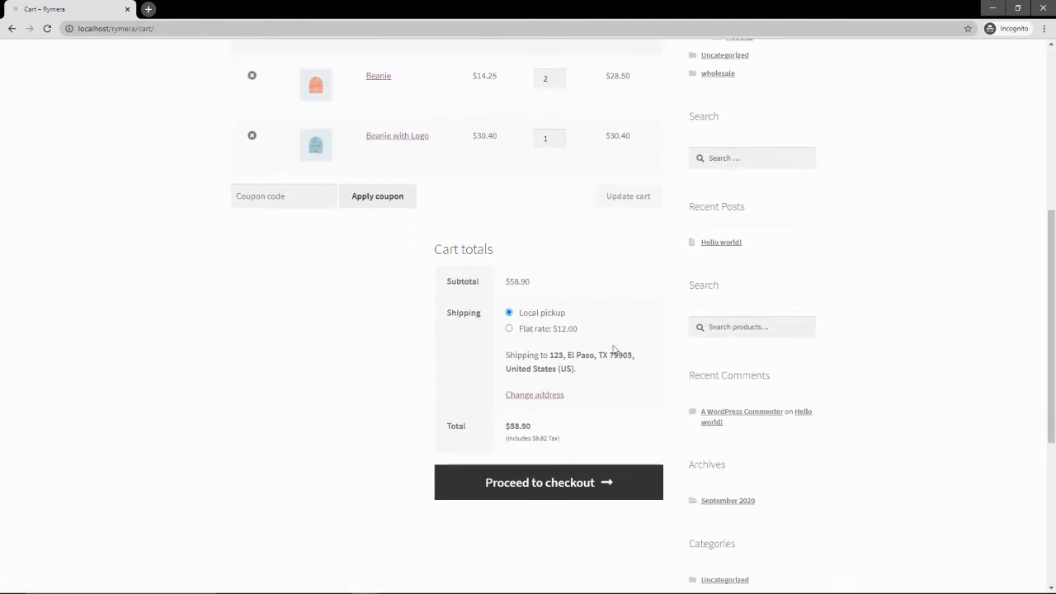
- Proceed to checkout and scroll to the Invoice Gateway payment option
click(548, 482)
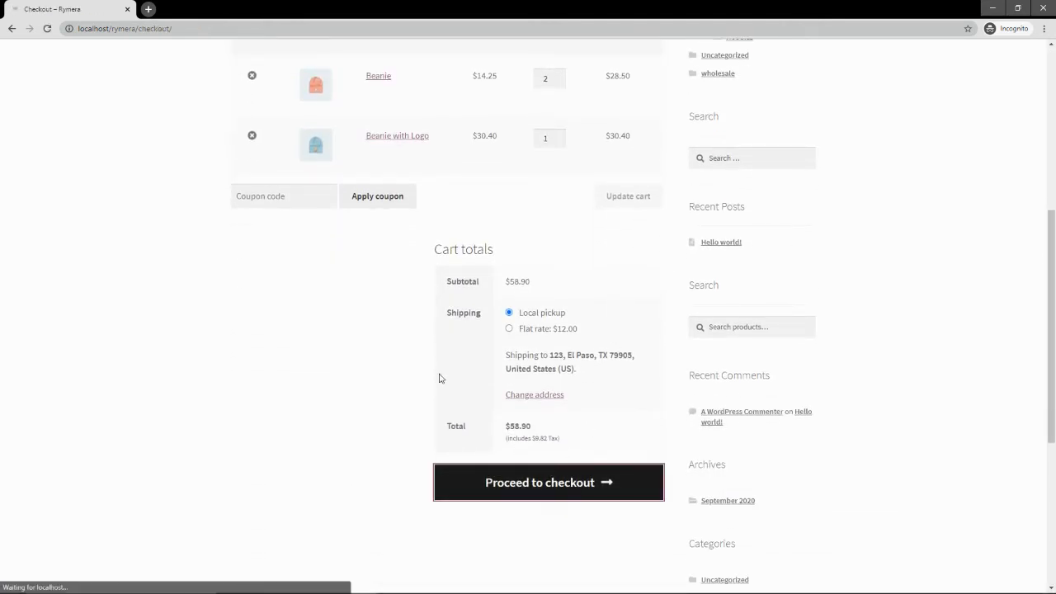
click(548, 482)
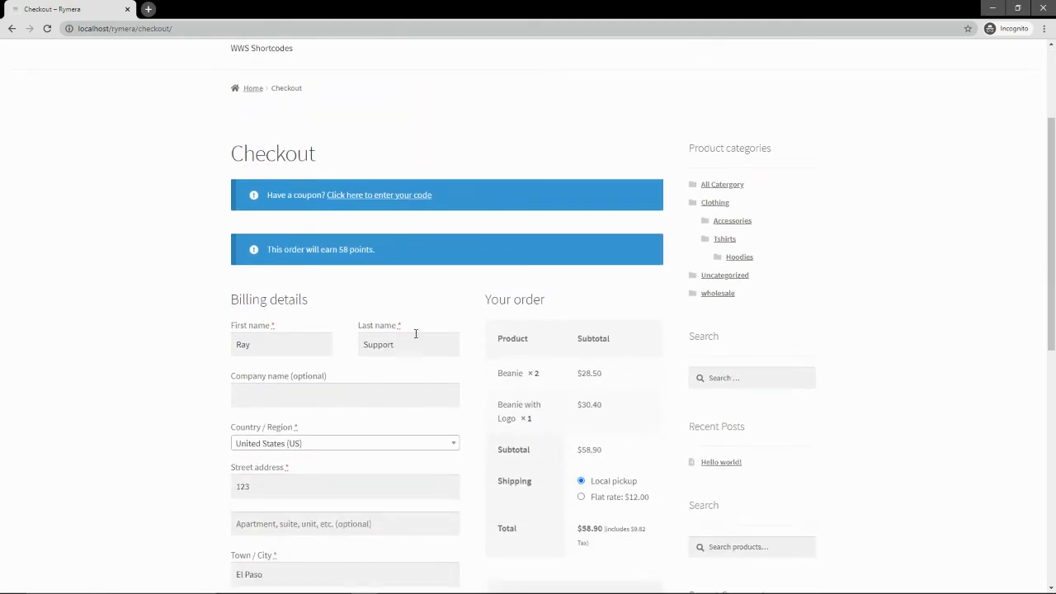
scroll(down, 3)
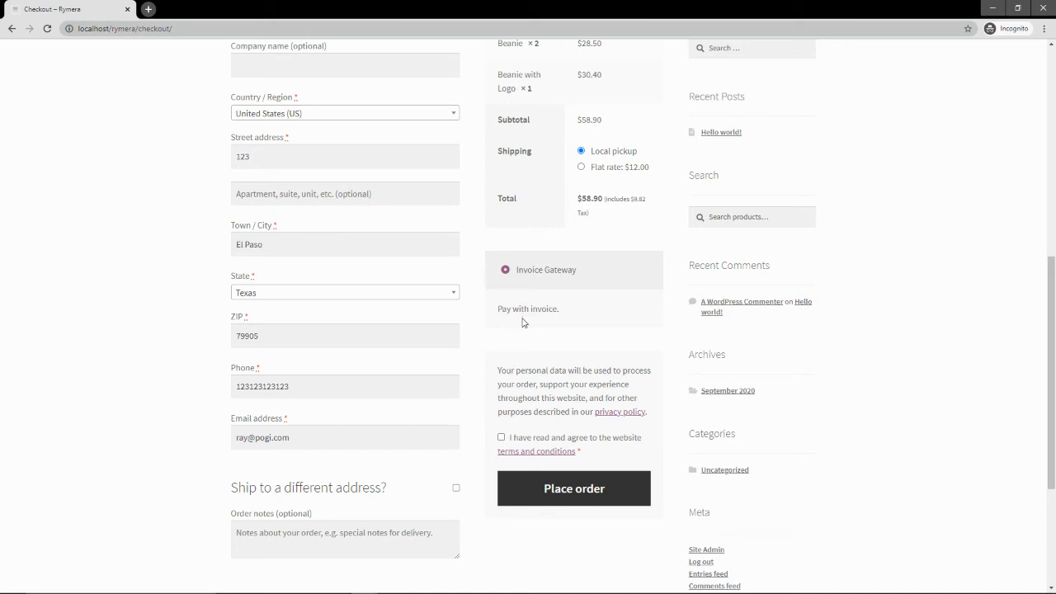
mouse_move(553, 321)
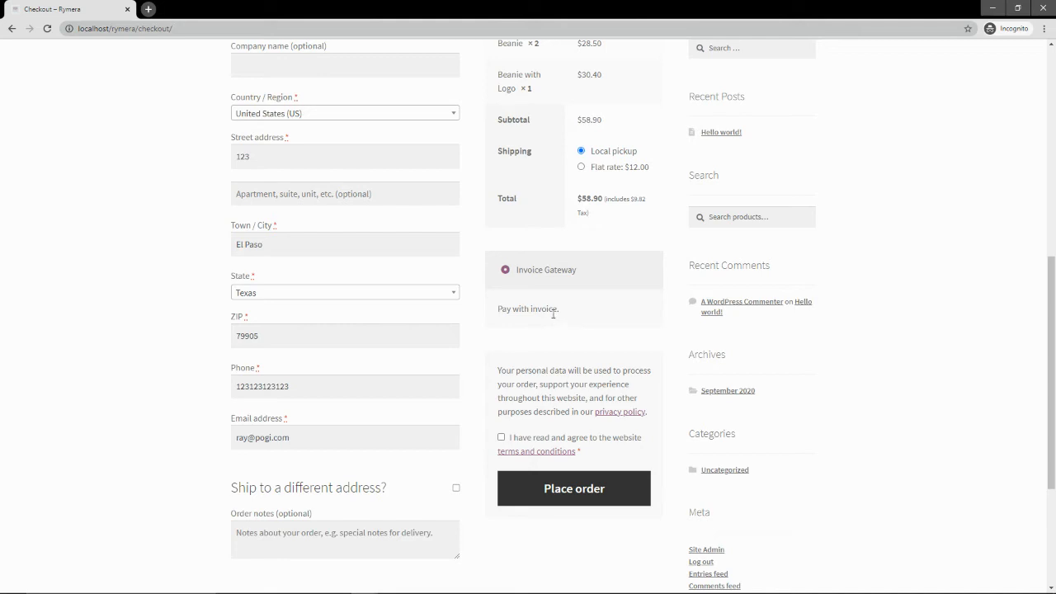
mouse_move(549, 312)
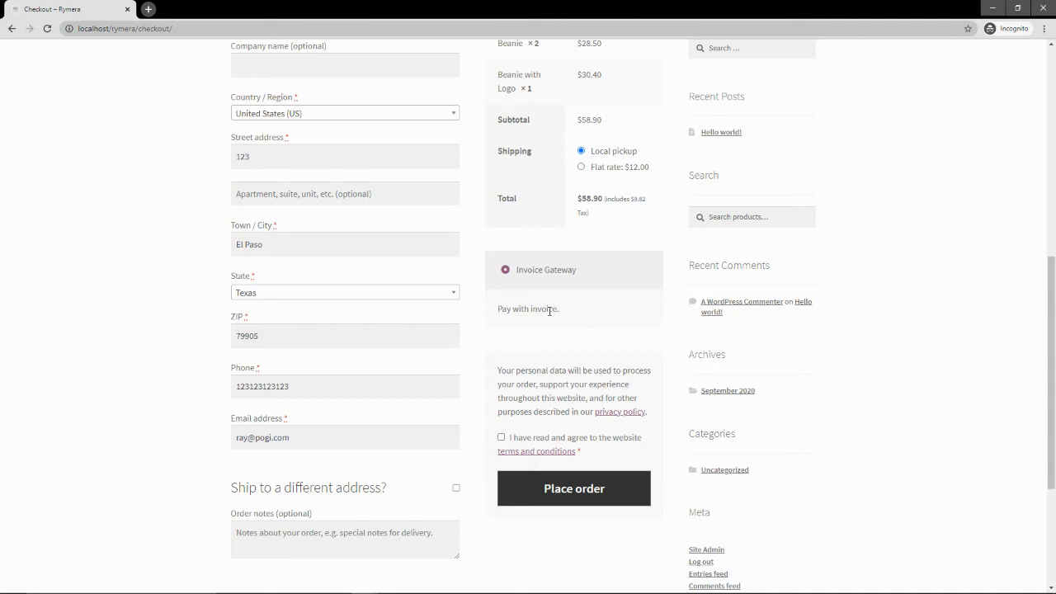
mouse_move(533, 300)
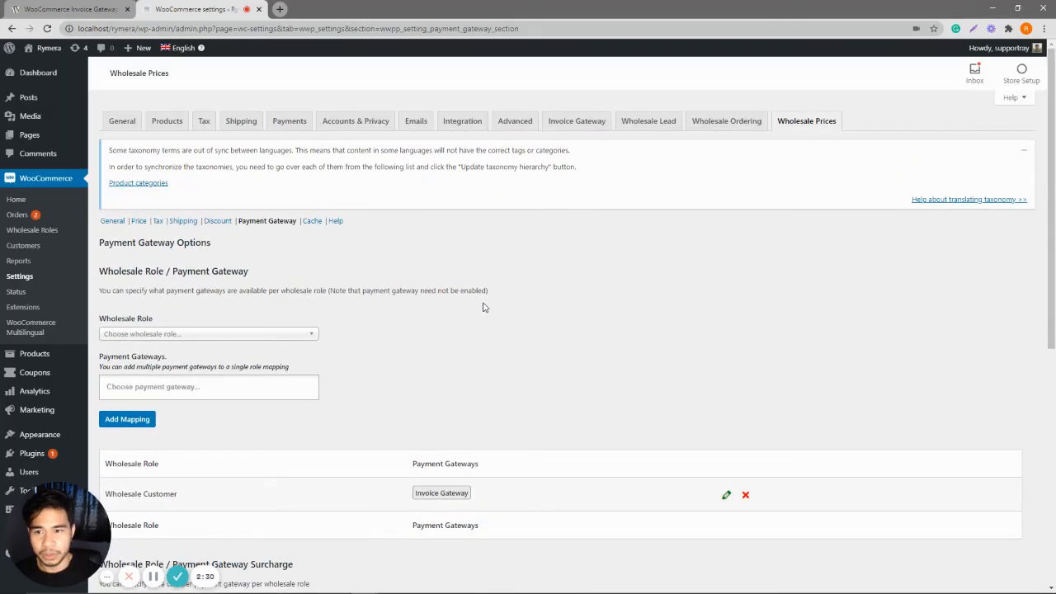
mouse_move(576, 120)
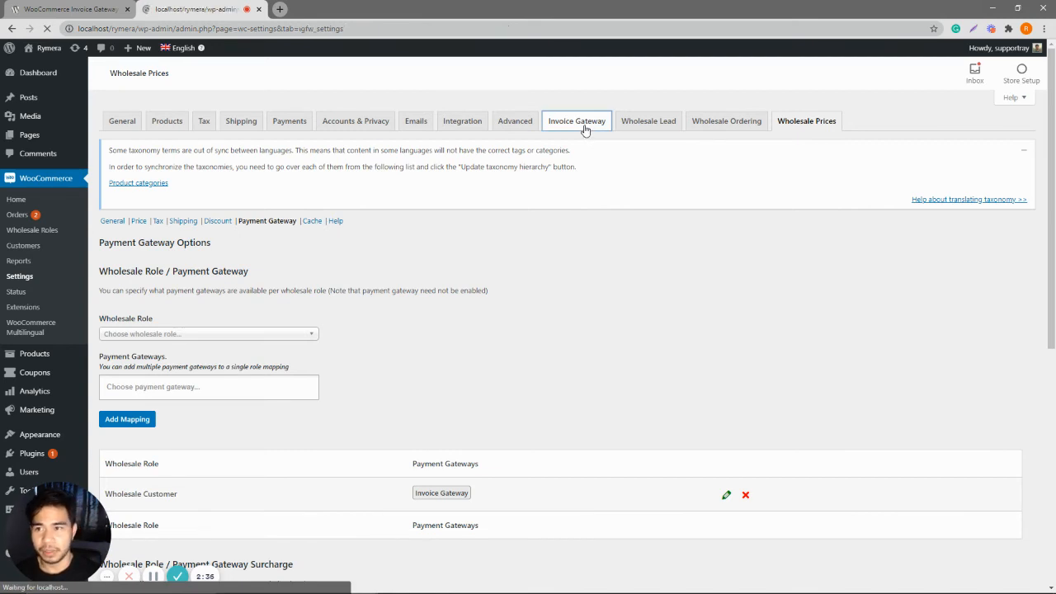
- Enable the Purchase Order Number option in the Invoice Gateway settings and save
click(577, 120)
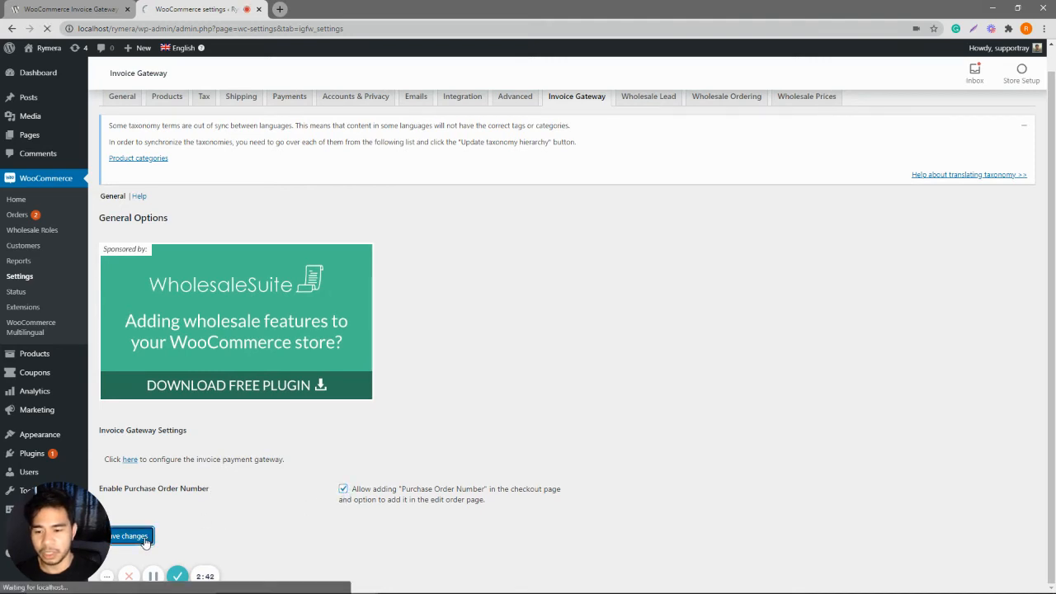
click(130, 537)
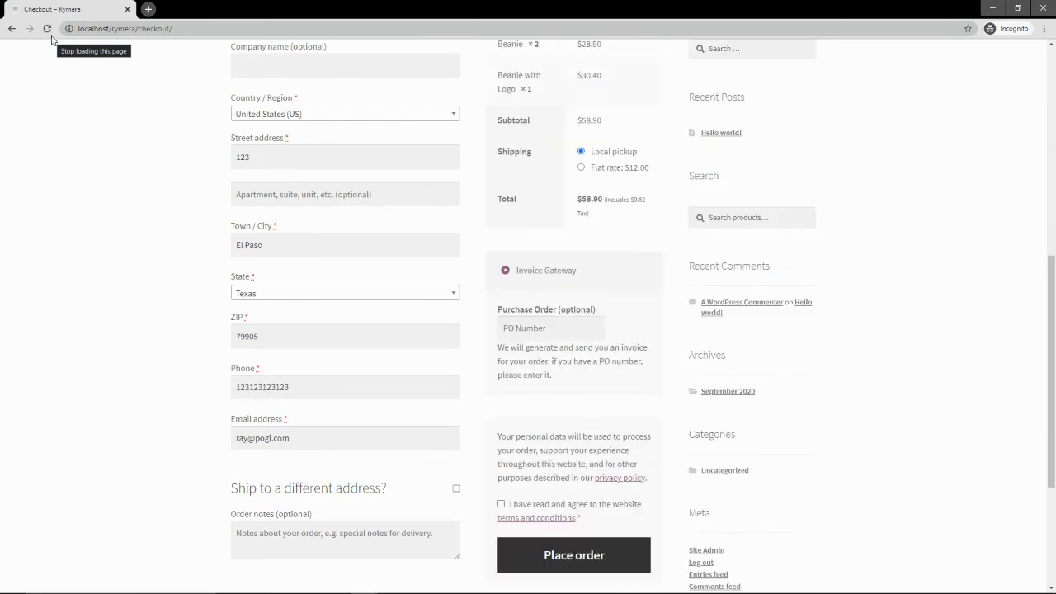
- Select the PO Number field, accept the terms, and place order 3684
click(550, 327)
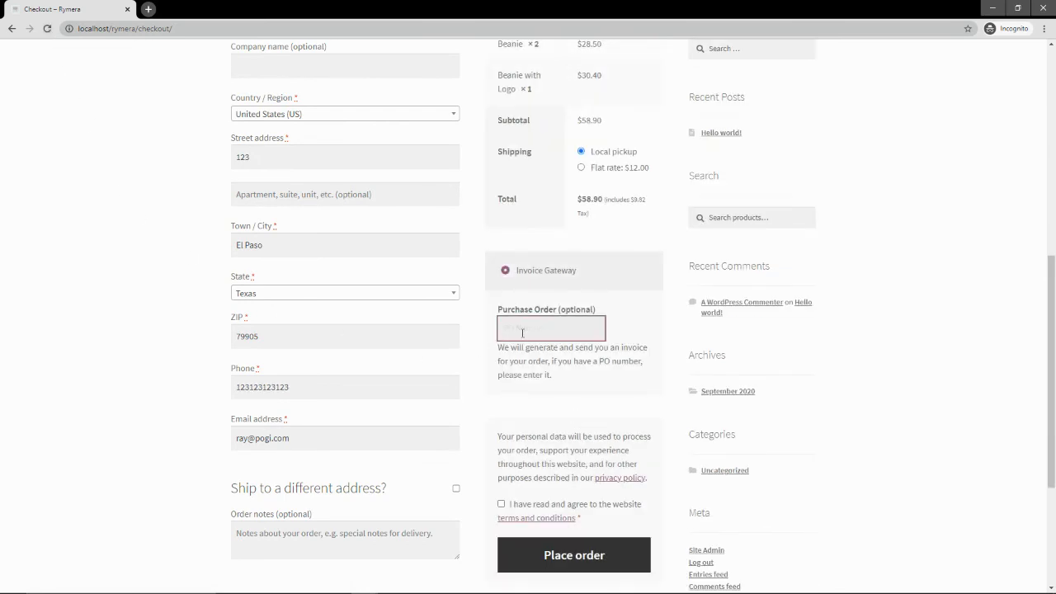
scroll(down, 3)
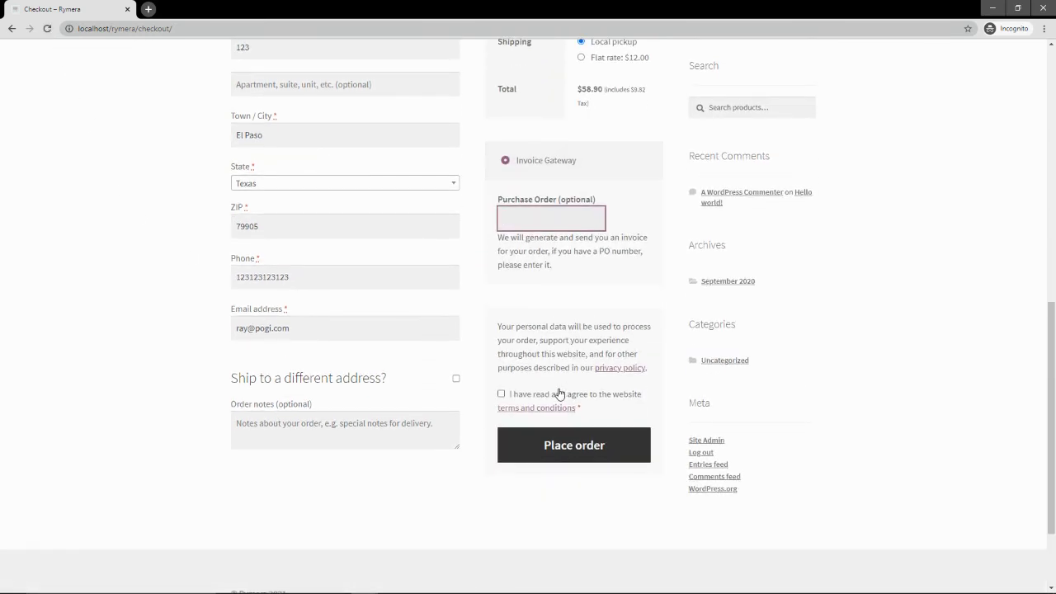
click(501, 393)
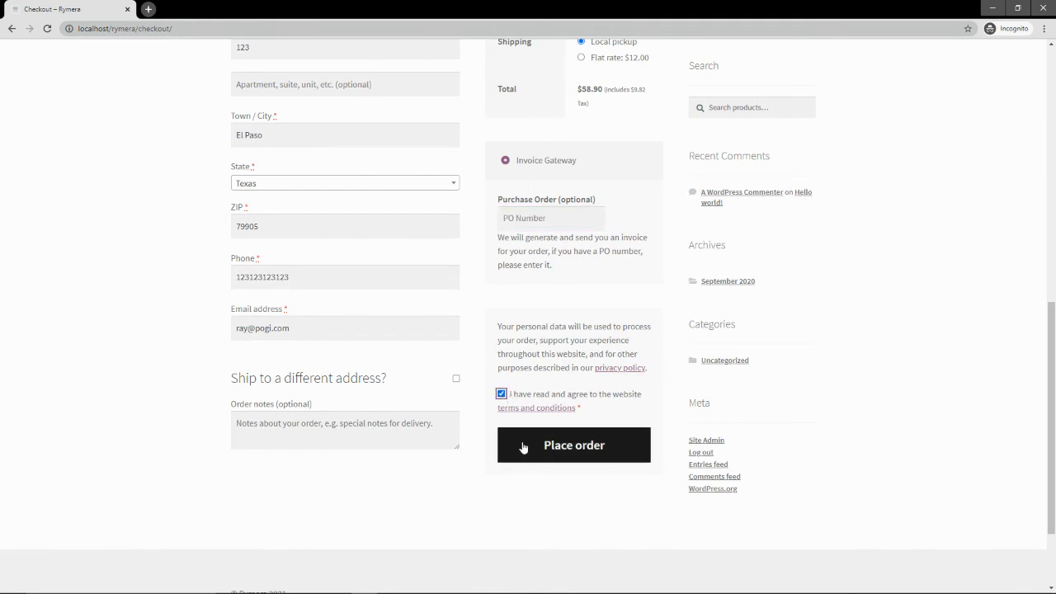
click(574, 445)
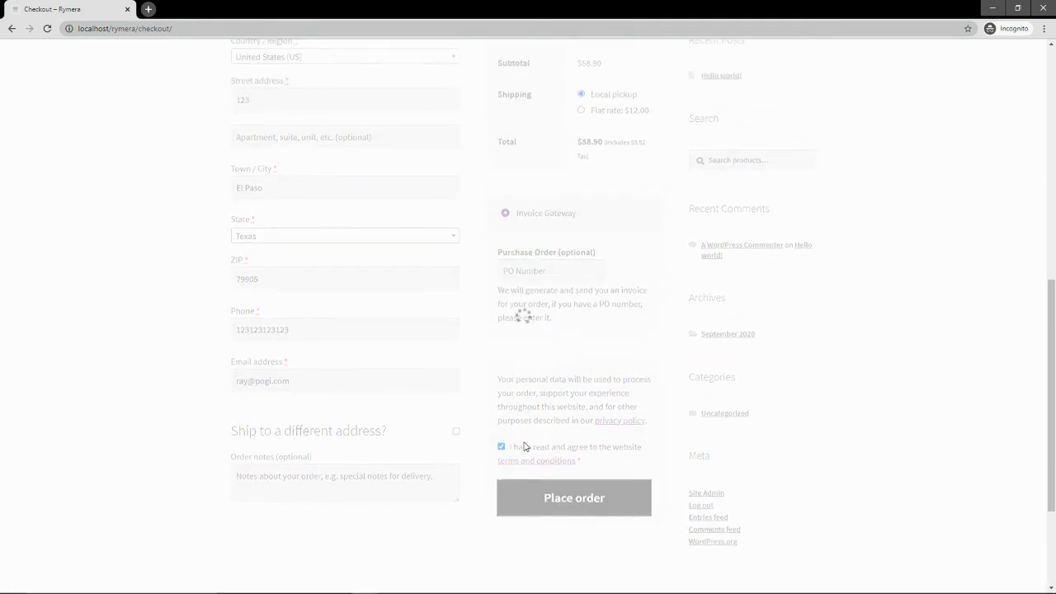
click(573, 497)
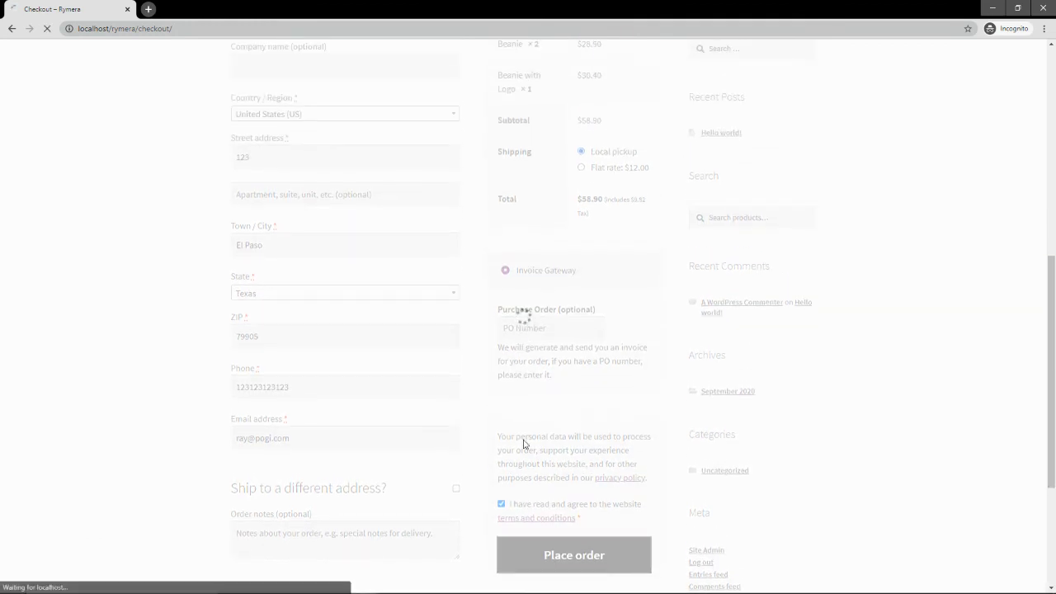
click(574, 555)
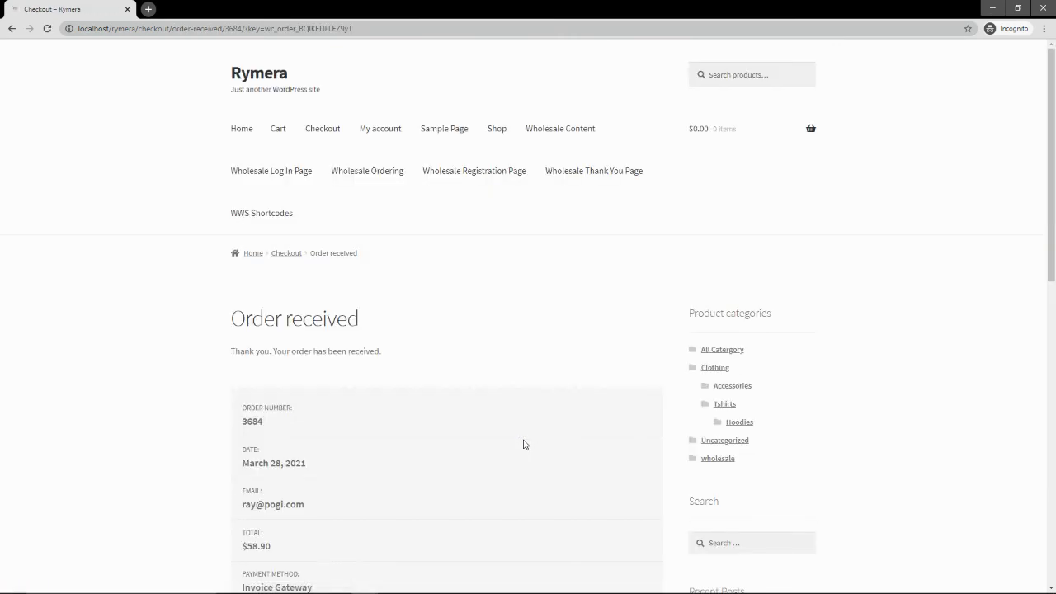
scroll(down, 3)
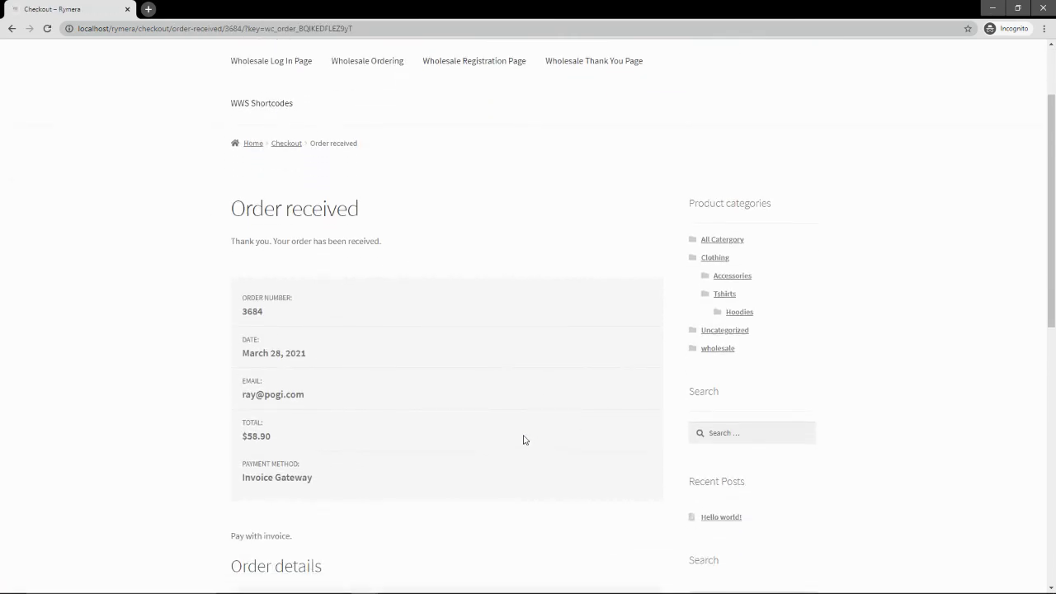